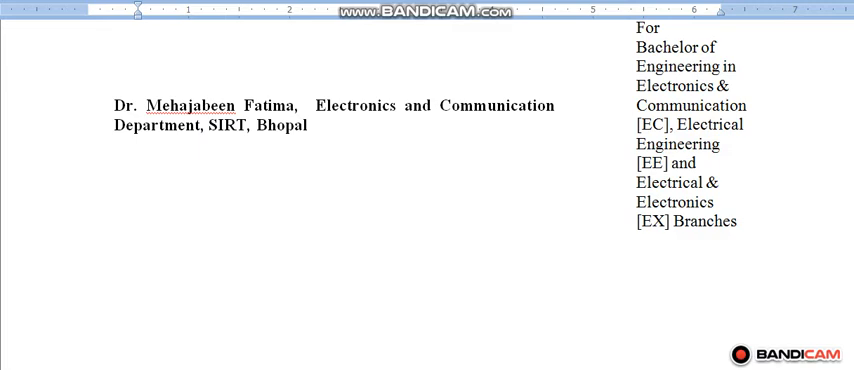
# Scroll from the Control System @ MATLAB cover page down to the Contents page
pyautogui.scroll(3)
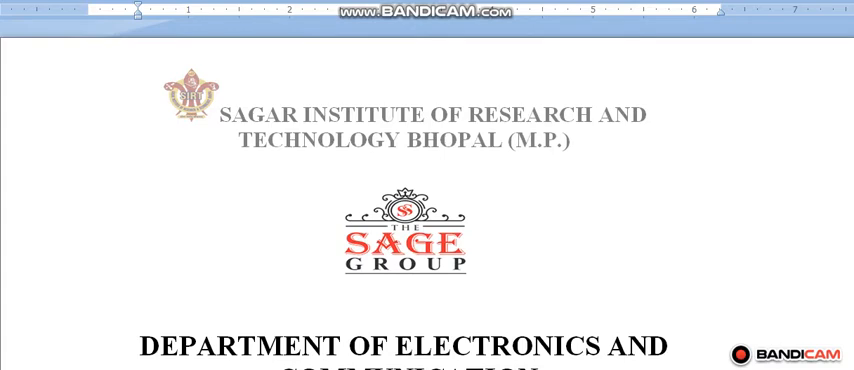
pyautogui.scroll(-3)
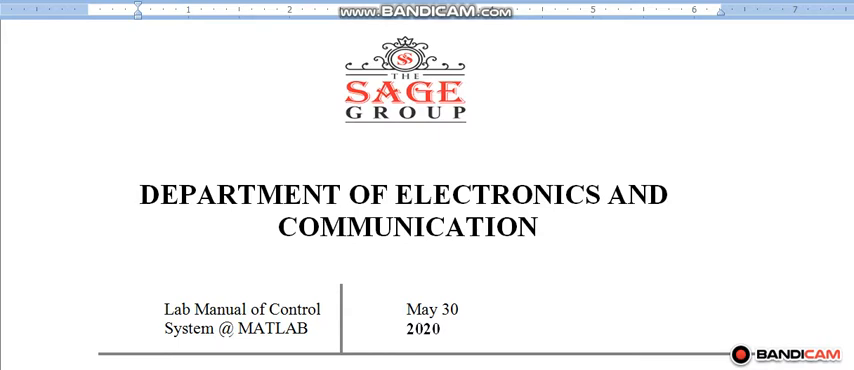
pyautogui.scroll(-3)
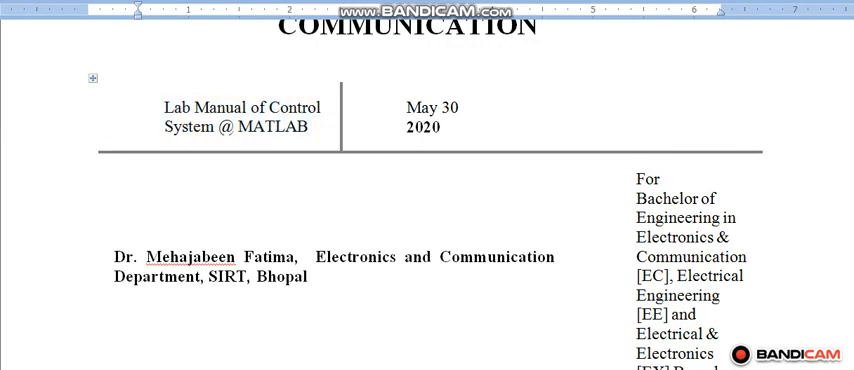
pyautogui.scroll(-3)
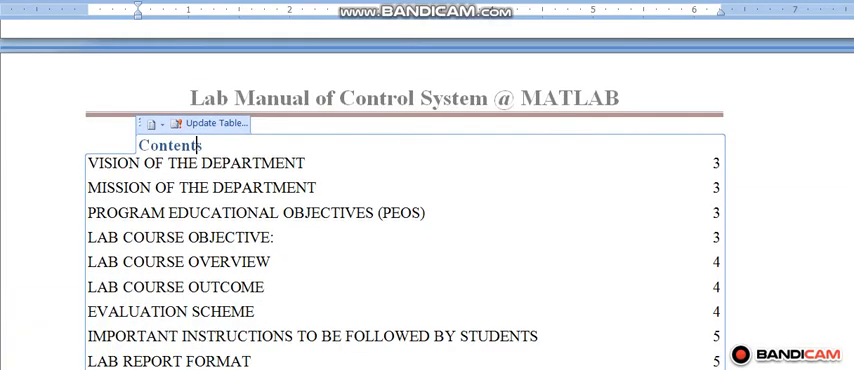
# Scroll through the ten-experiment contents listing toward the Course Title / Course Code table
pyautogui.scroll(-3)
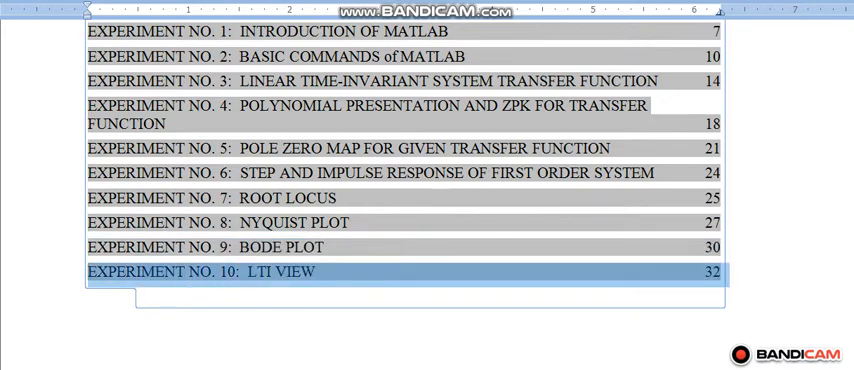
pyautogui.moveTo(300, 247)
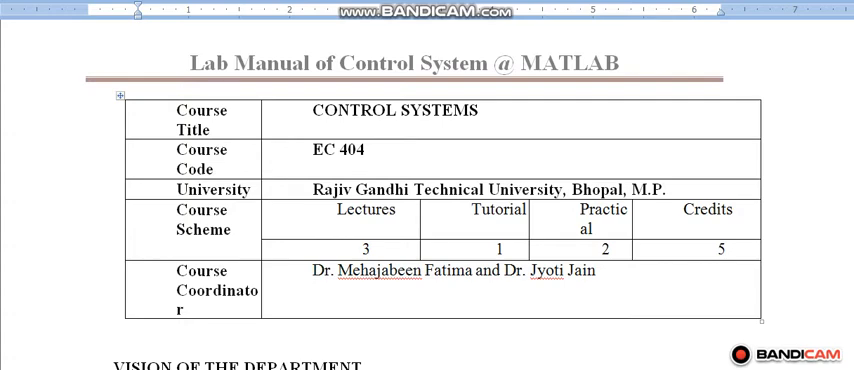
# Scroll past the PEOs and Evaluation Scheme table to Experiment No. 1: Introduction of MATLAB
pyautogui.scroll(-3)
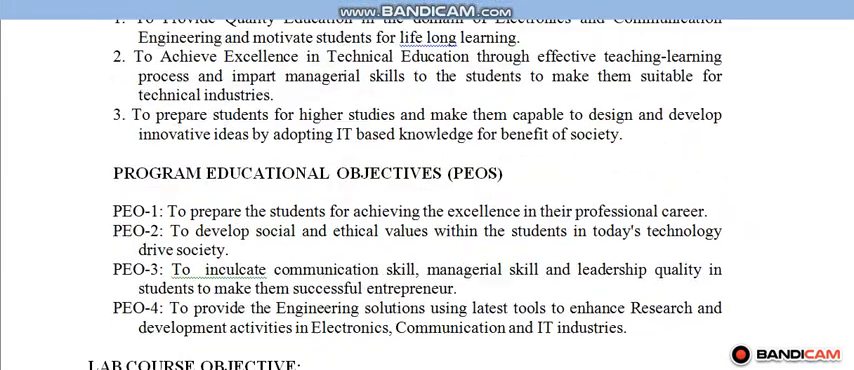
pyautogui.scroll(-3)
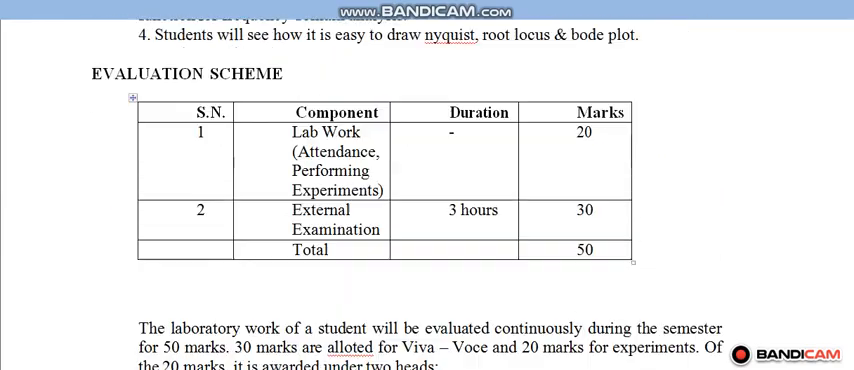
pyautogui.scroll(-3)
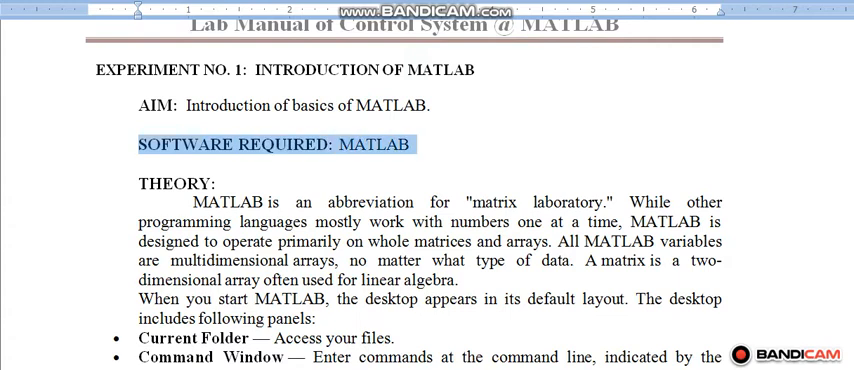
# Scroll into Experiment 1's THEORY, showing the Current Folder, Command Window and Workspace panels
pyautogui.scroll(-3)
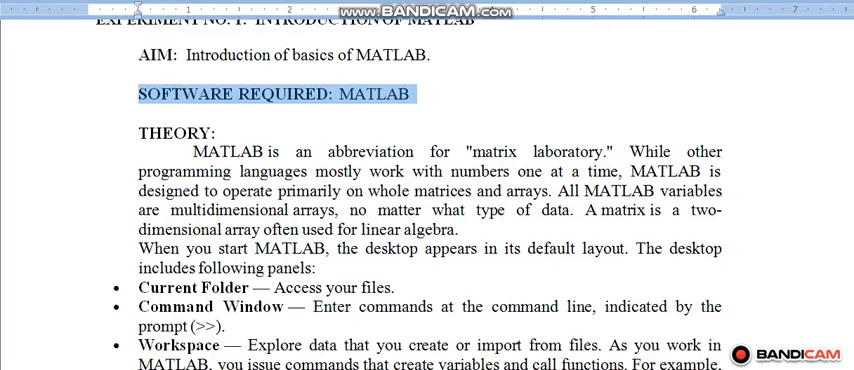
pyautogui.scroll(-3)
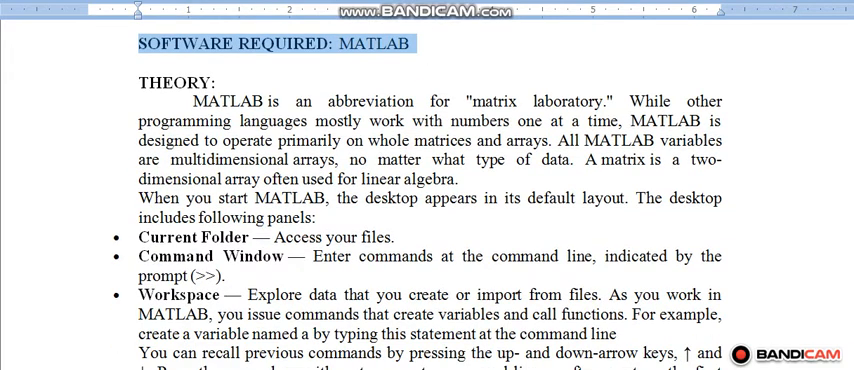
pyautogui.scroll(-3)
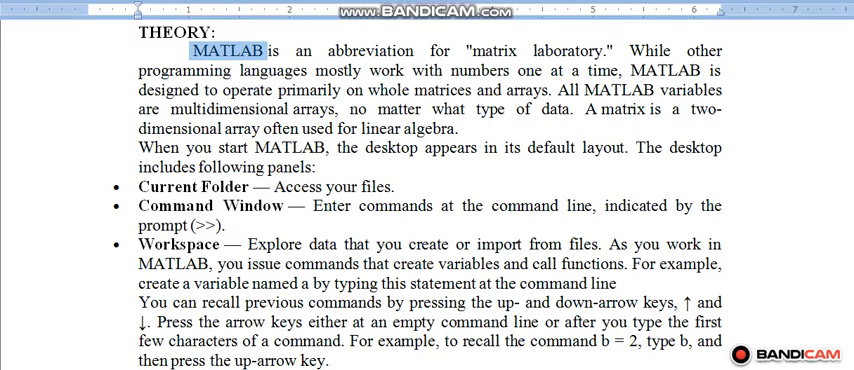
# Highlight 'Access your files' under Current Folder and the start of the Workspace description
pyautogui.scroll(-3)
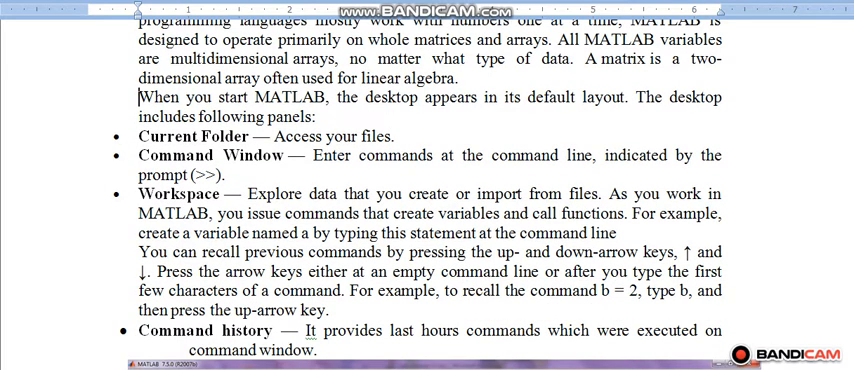
pyautogui.moveTo(135, 98); pyautogui.dragTo(505, 98)
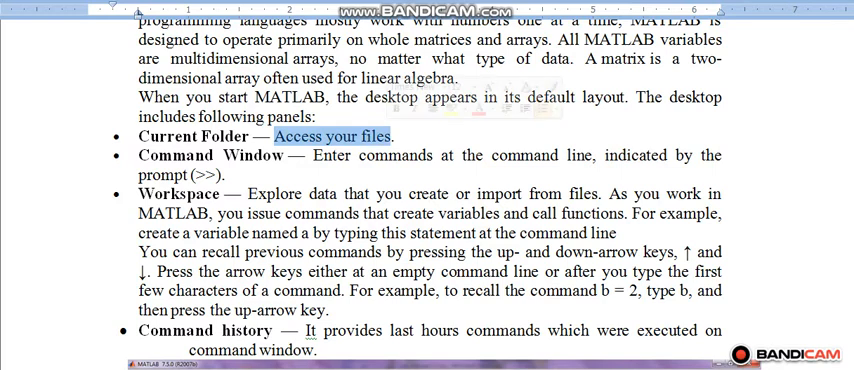
pyautogui.doubleClick(179, 155)
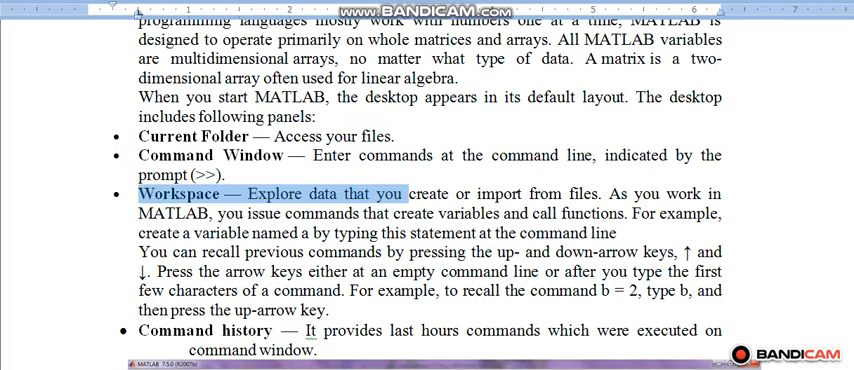
pyautogui.moveTo(405, 194); pyautogui.dragTo(617, 194)
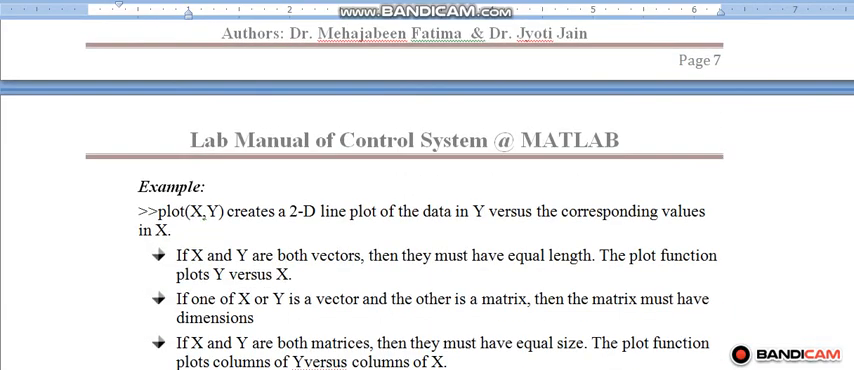
# Progressively select the '>>plot(X,Y) creates a 2-D line plot' sentence through 'data in Y'
pyautogui.scroll(-3)
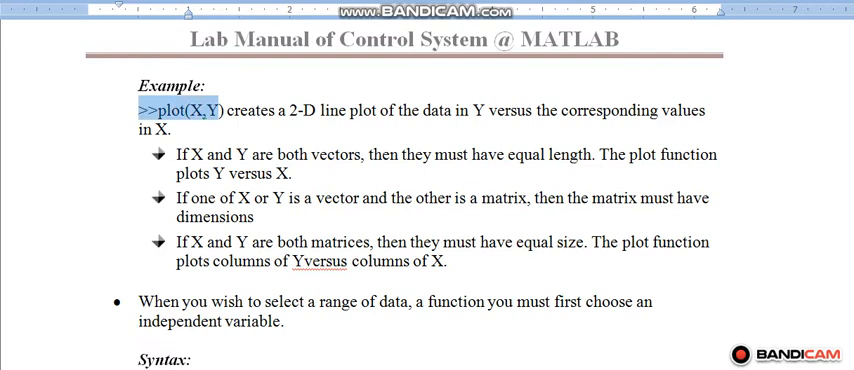
pyautogui.moveTo(225, 110); pyautogui.dragTo(318, 110)
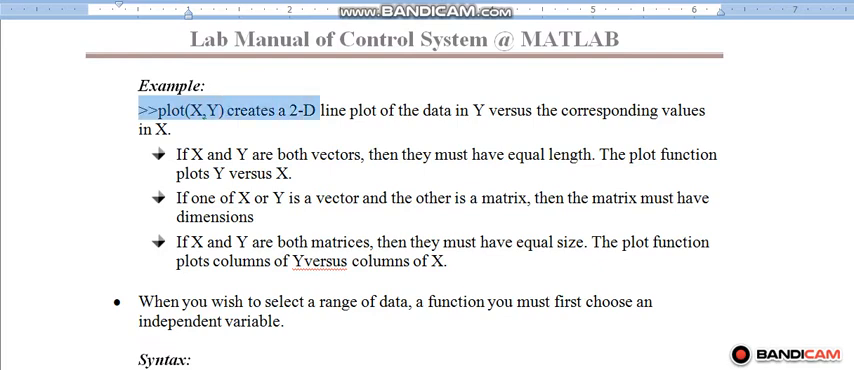
pyautogui.moveTo(314, 110); pyautogui.dragTo(380, 110)
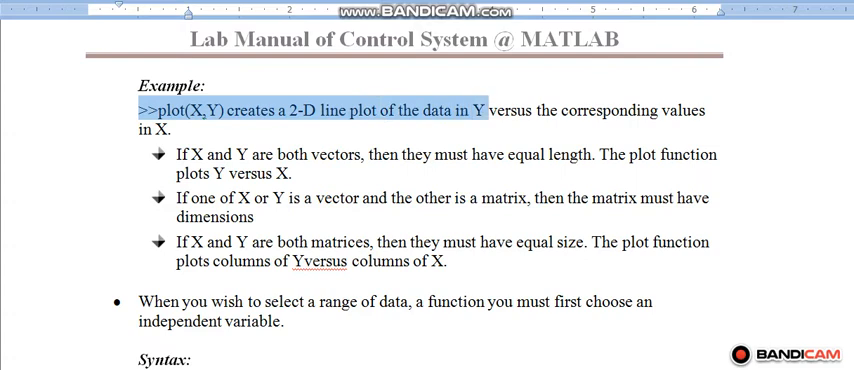
pyautogui.moveTo(487, 110); pyautogui.dragTo(650, 110)
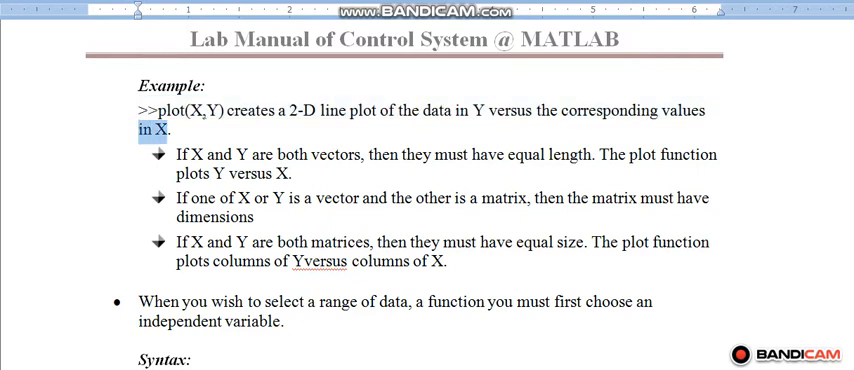
# Scroll past the linspace, t = 0:0.1:100 and subplot syntax to Plot Labeling
pyautogui.scroll(-3)
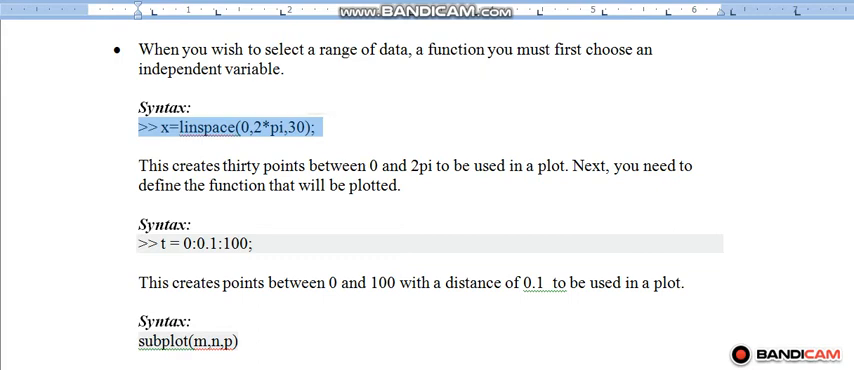
pyautogui.scroll(-3)
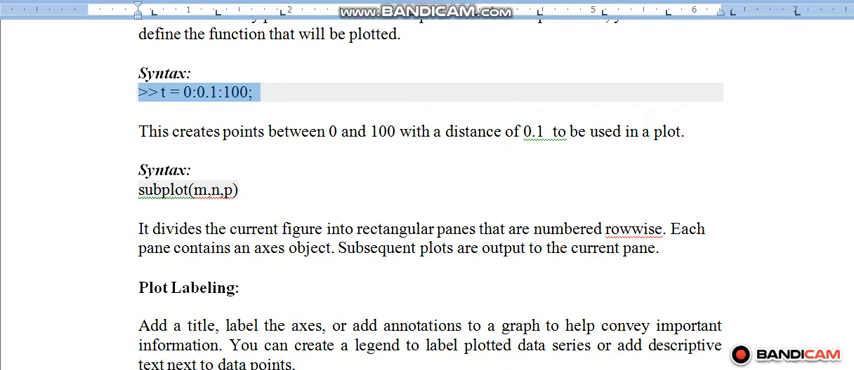
pyautogui.scroll(-3)
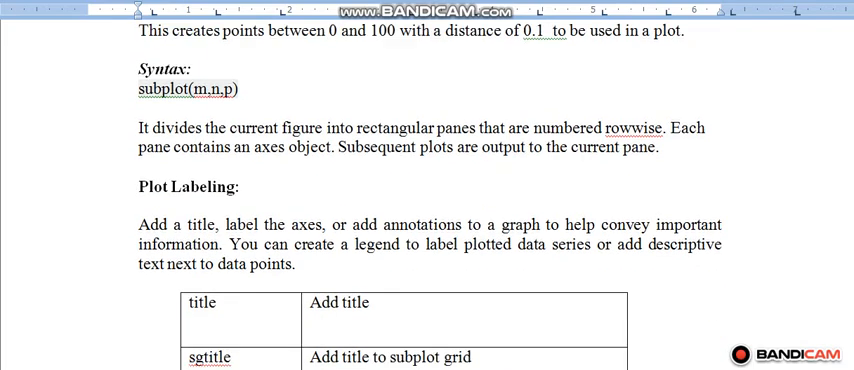
# Select xlabel in the labeling table, then scroll to the legend row and syntax example
pyautogui.scroll(-3)
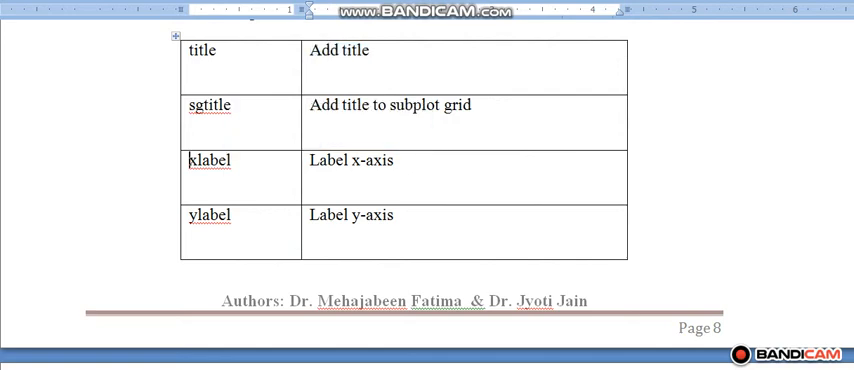
pyautogui.doubleClick(211, 160)
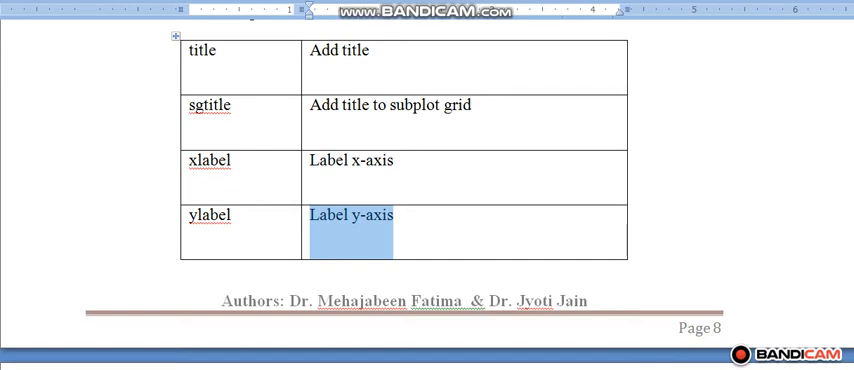
pyautogui.scroll(-3)
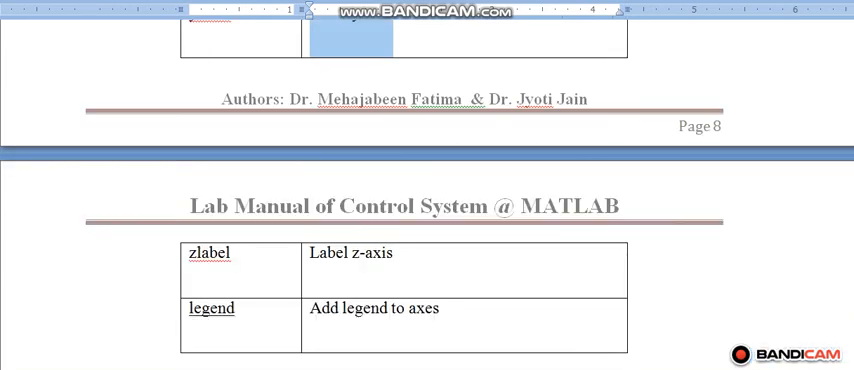
pyautogui.scroll(-3)
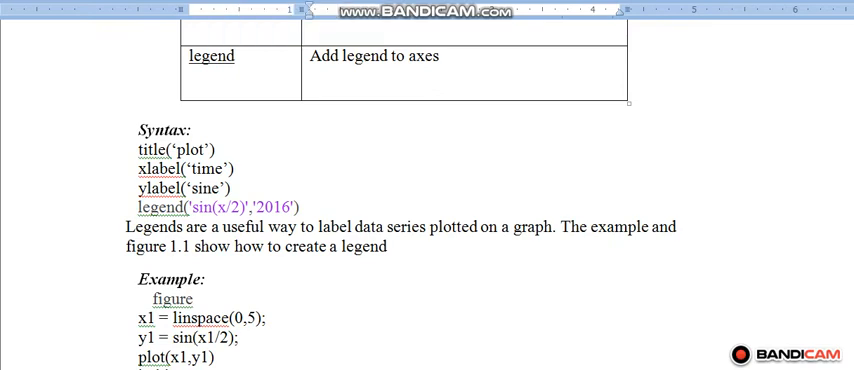
# Scroll back and forth to settle on the legend code and Figure 1.1 sin(x/2) plot
pyautogui.scroll(-3)
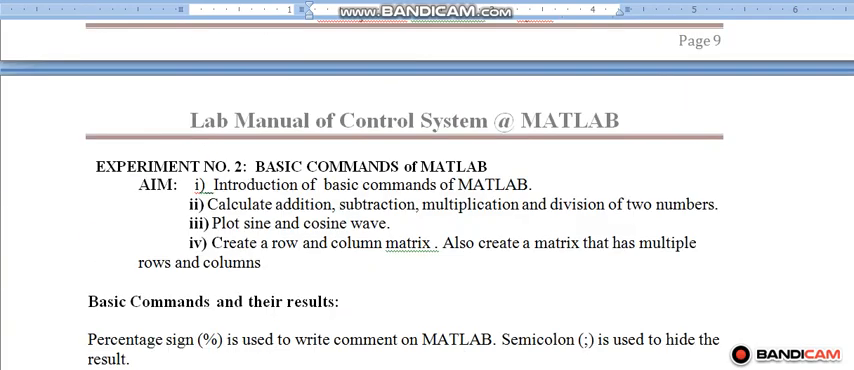
pyautogui.scroll(-3)
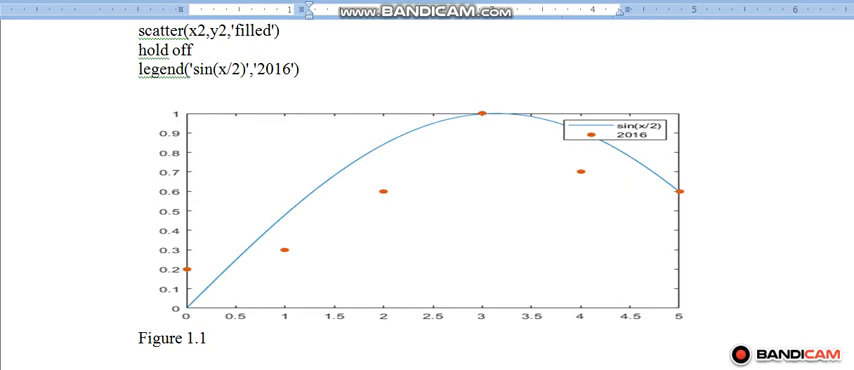
pyautogui.scroll(3)
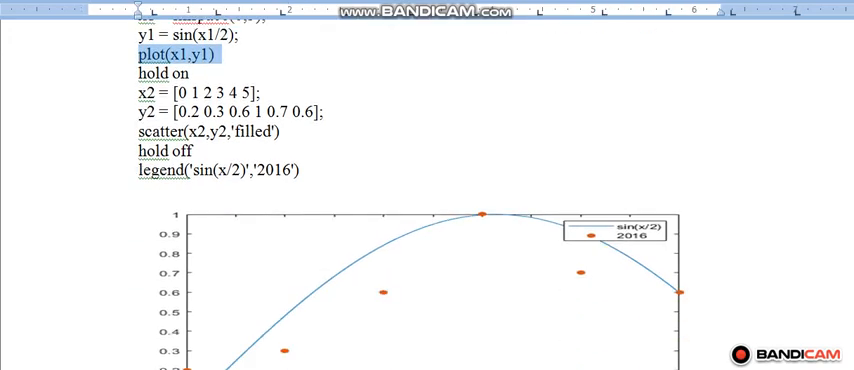
pyautogui.scroll(-3)
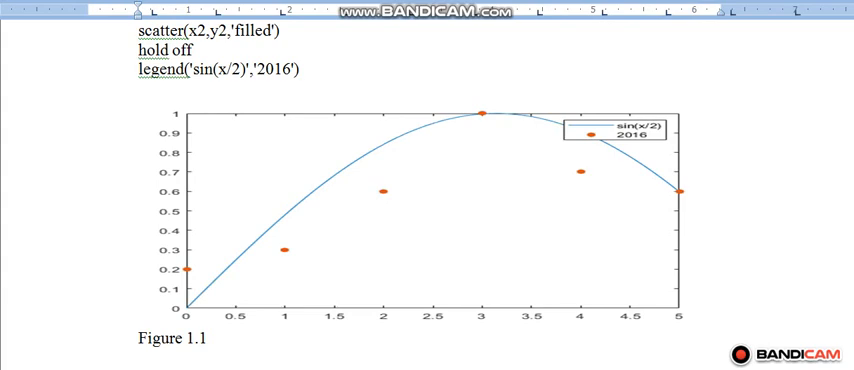
pyautogui.scroll(3)
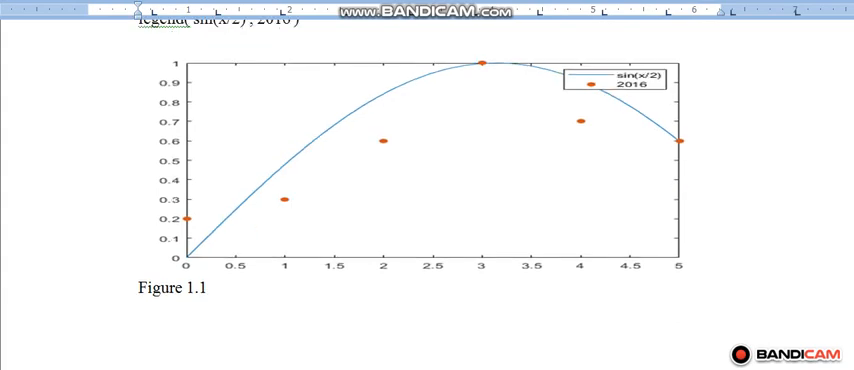